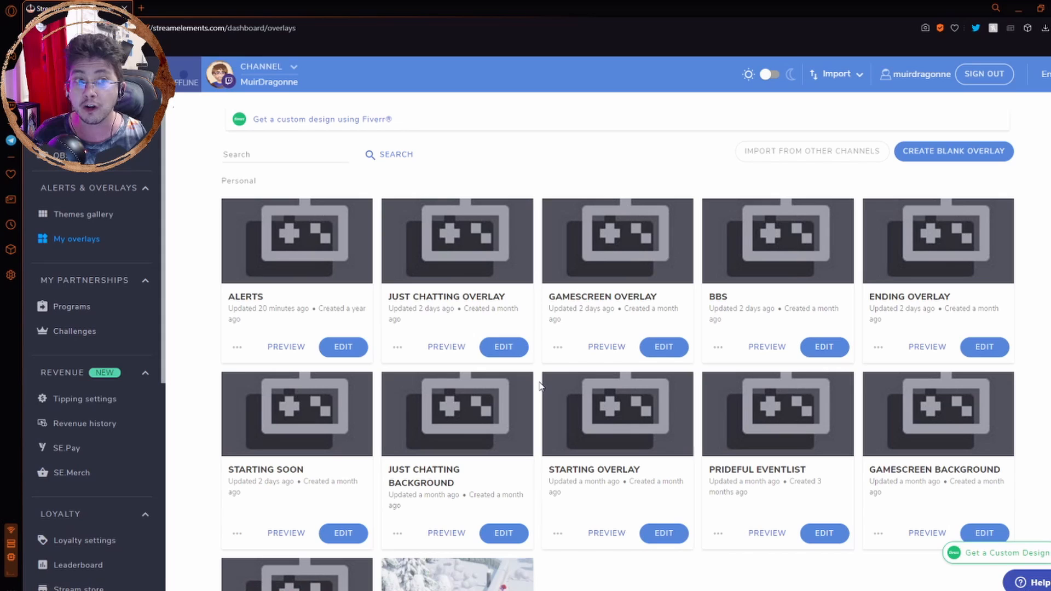
# Step: Scroll the My overlays page and open the ALERTS overlay card for editing
pyautogui.scroll(-3)
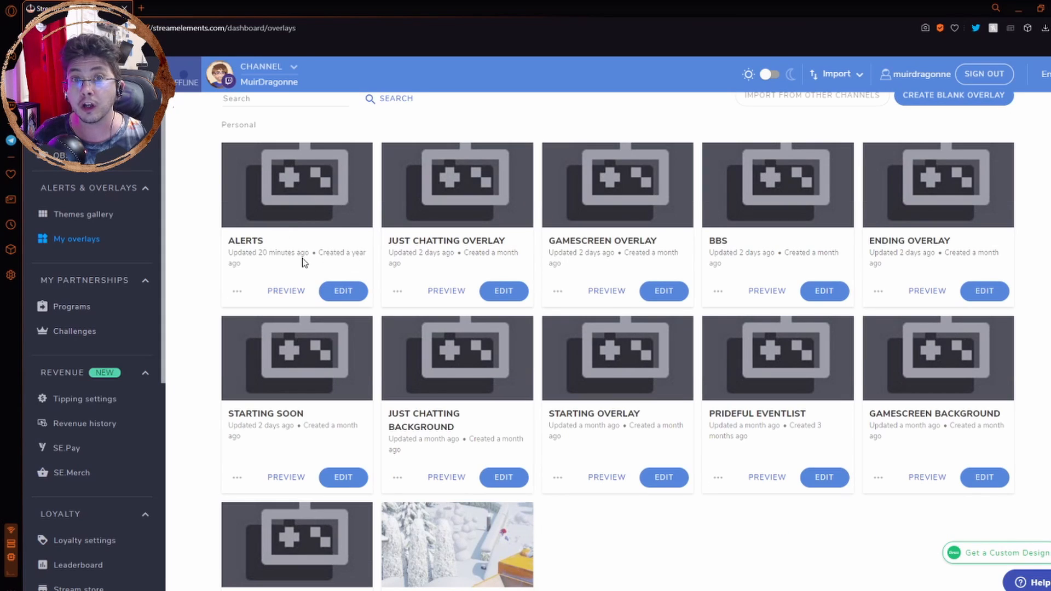
pyautogui.click(343, 291)
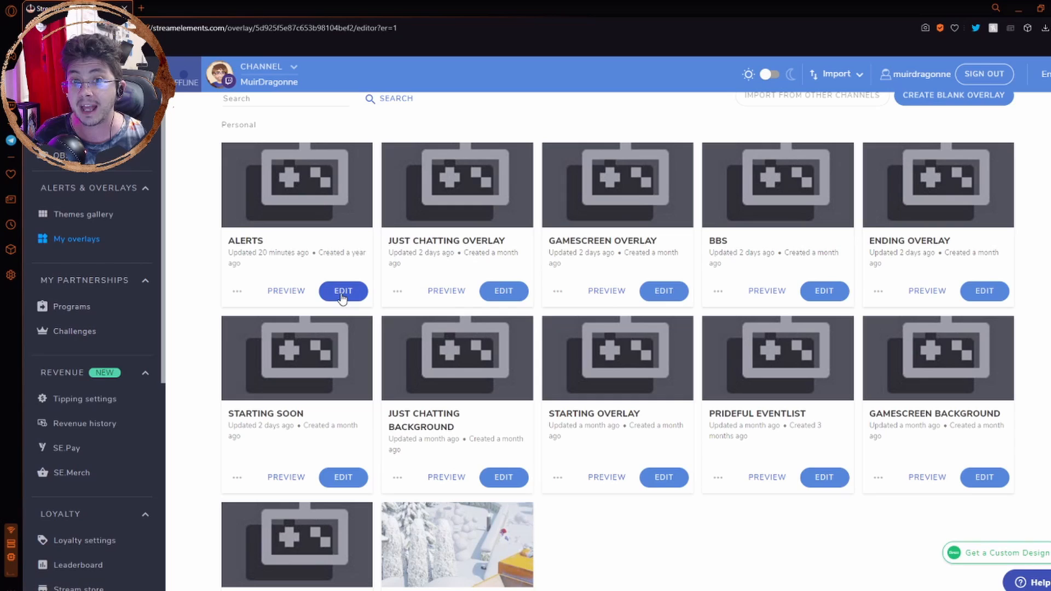
# Step: Select the alert box widget to list subscriber, tip, cheer, host, raid and purchase alerts
pyautogui.click(342, 291)
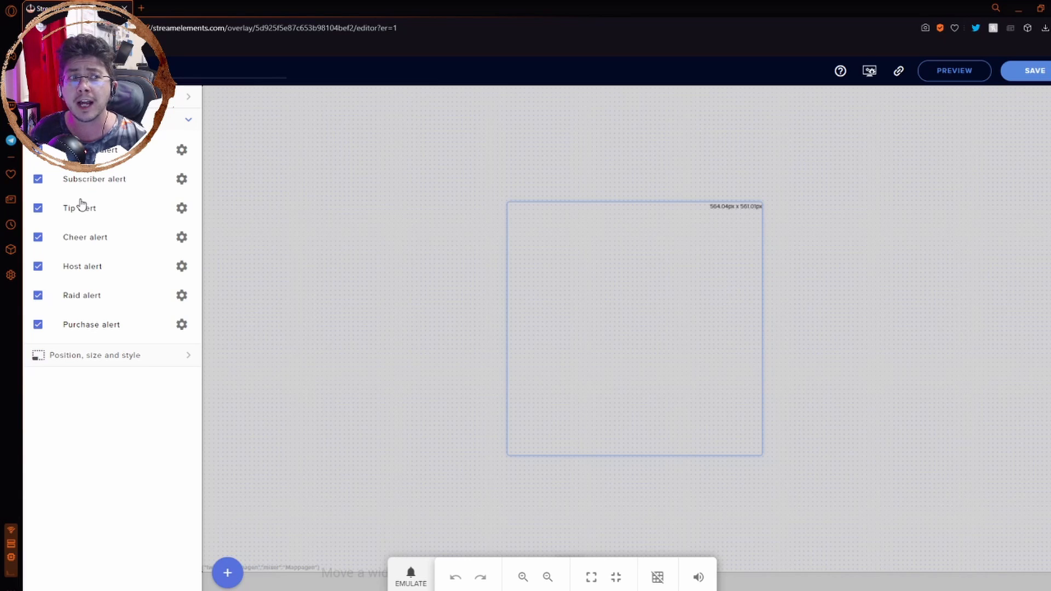
pyautogui.moveTo(101, 309)
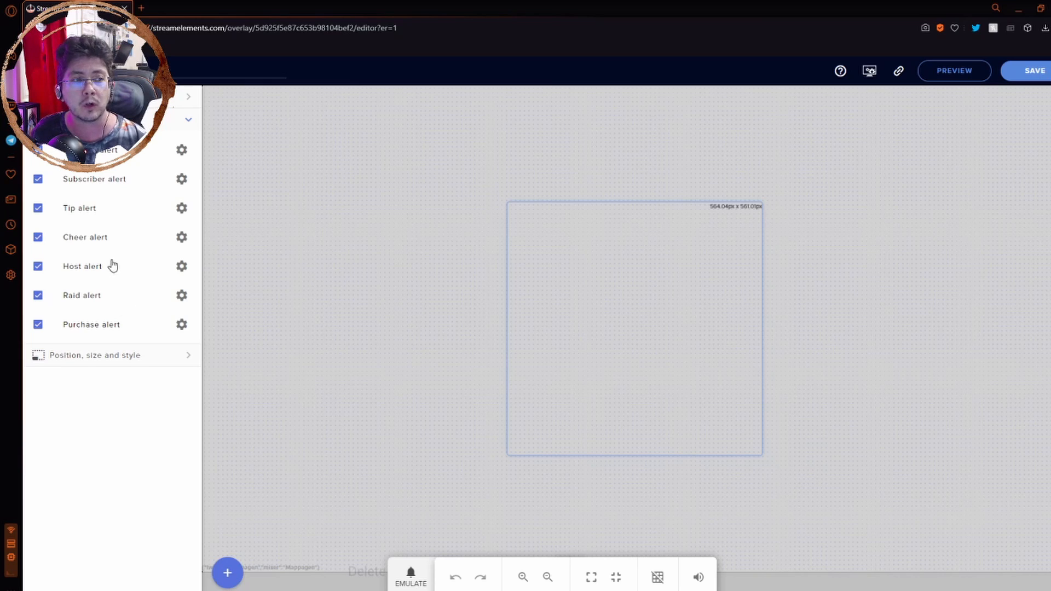
pyautogui.moveTo(68, 310)
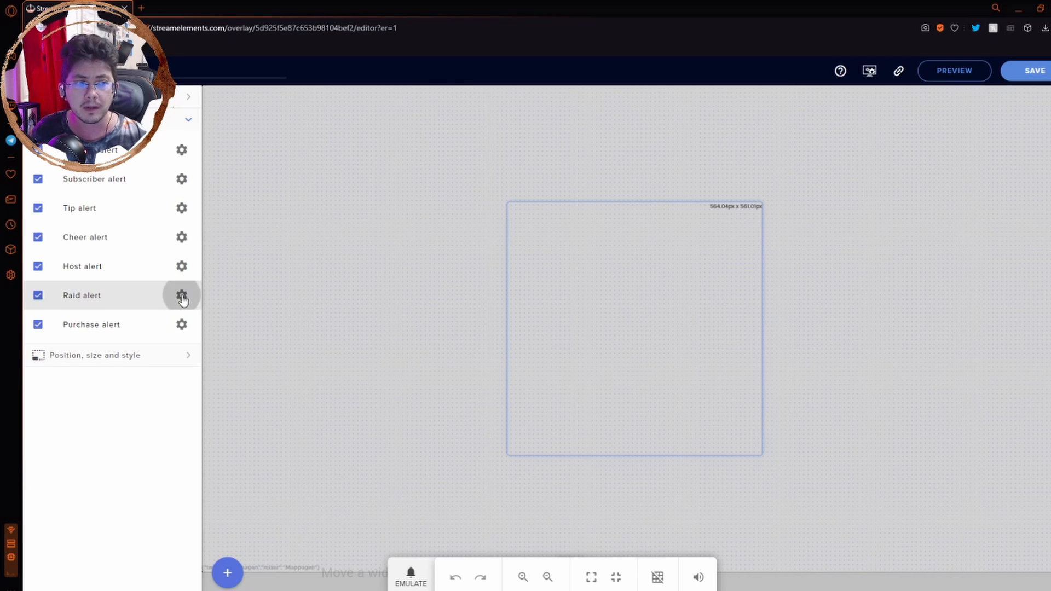
# Step: Set the raid alert's minimum amount to 2 and save the overlay
pyautogui.click(182, 295)
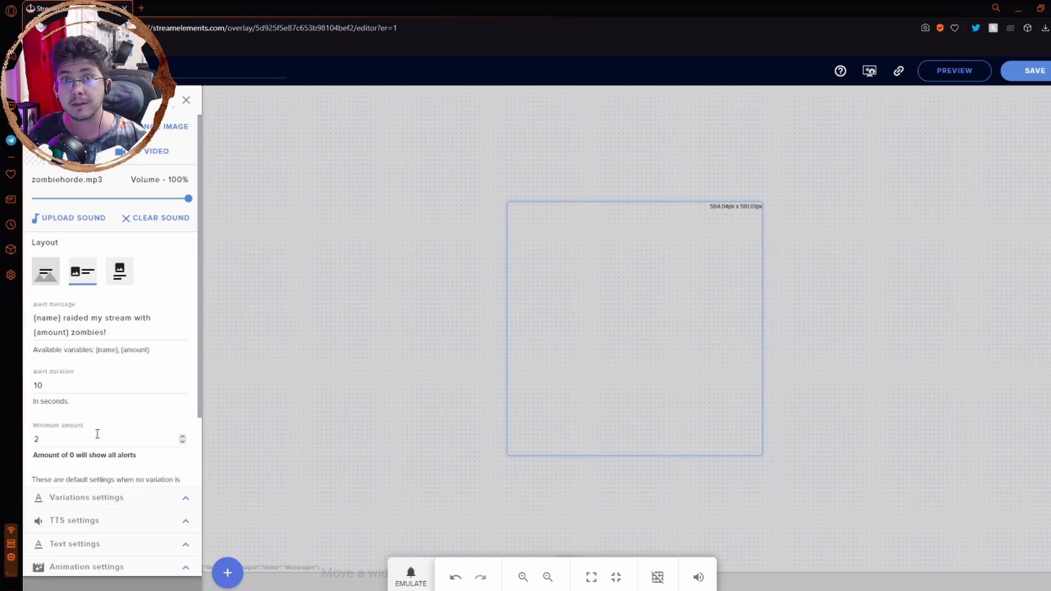
pyautogui.click(101, 439)
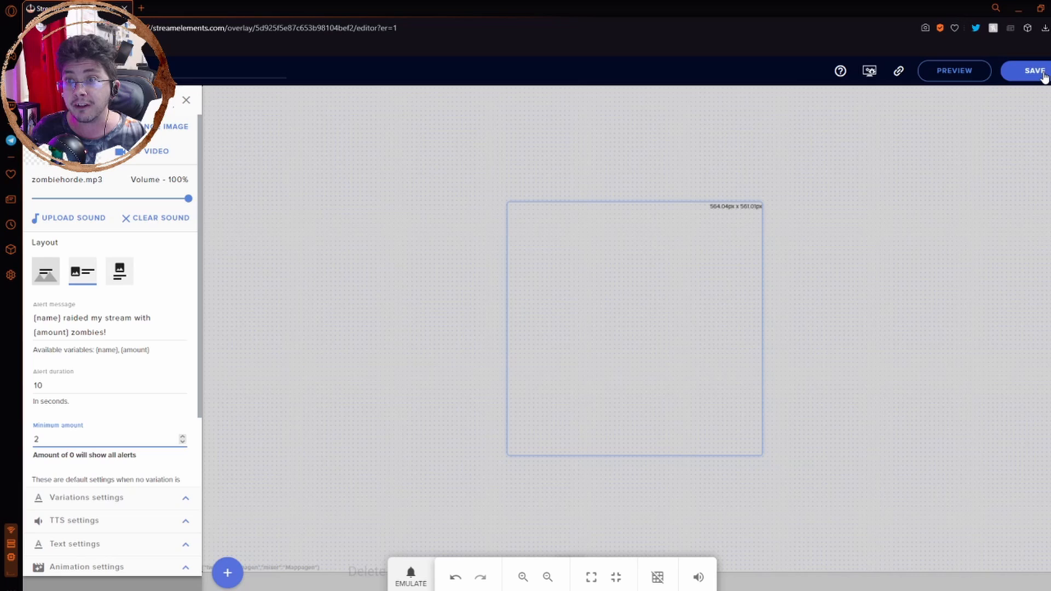
pyautogui.click(1034, 70)
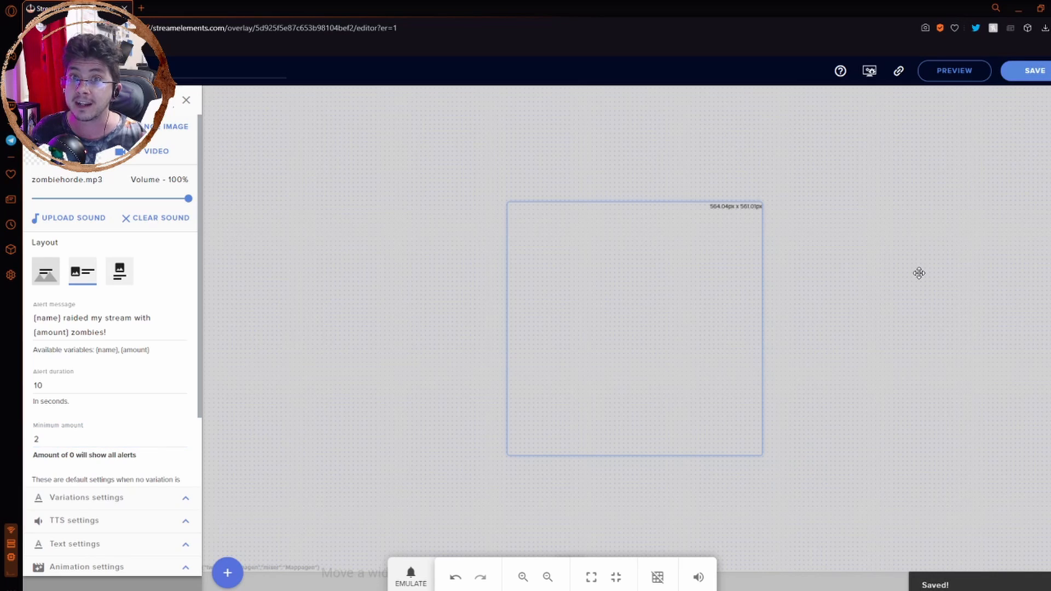
# Step: Return to the alert list and open the host alert settings, showing minimum amount 1
pyautogui.click(186, 99)
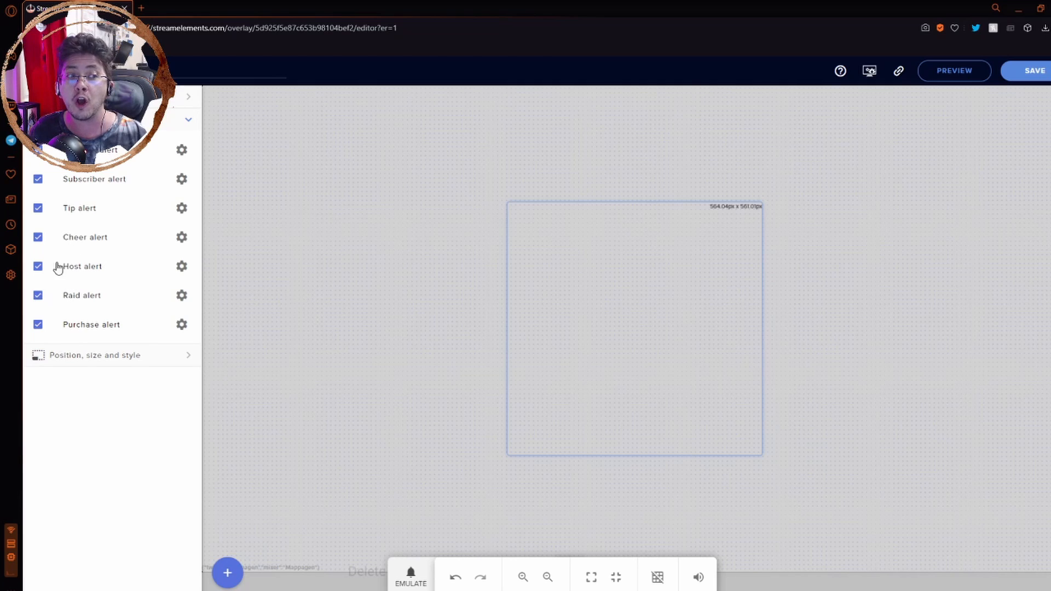
pyautogui.click(181, 266)
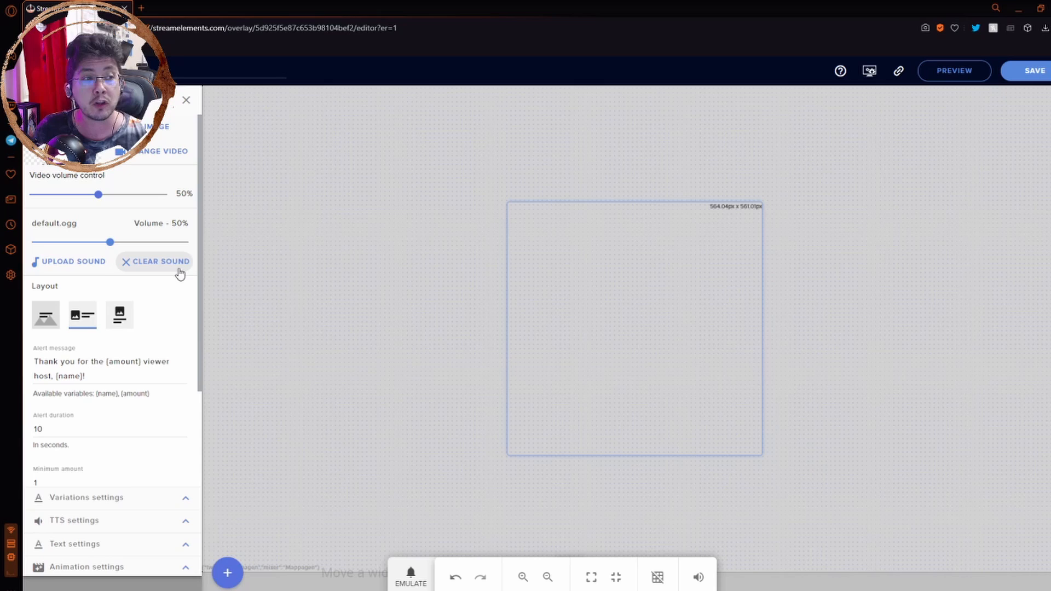
pyautogui.scroll(-3)
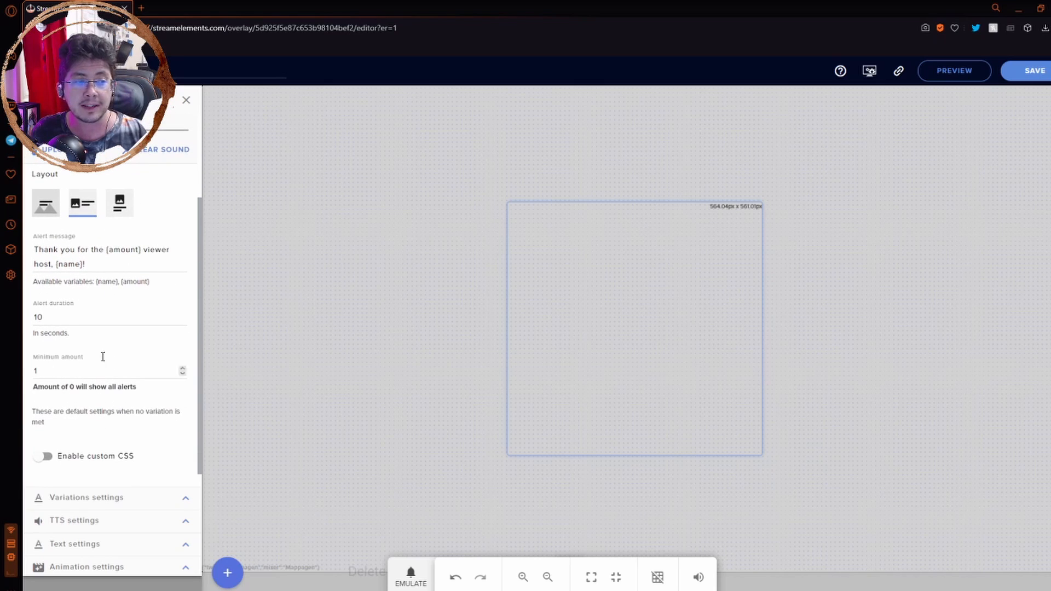